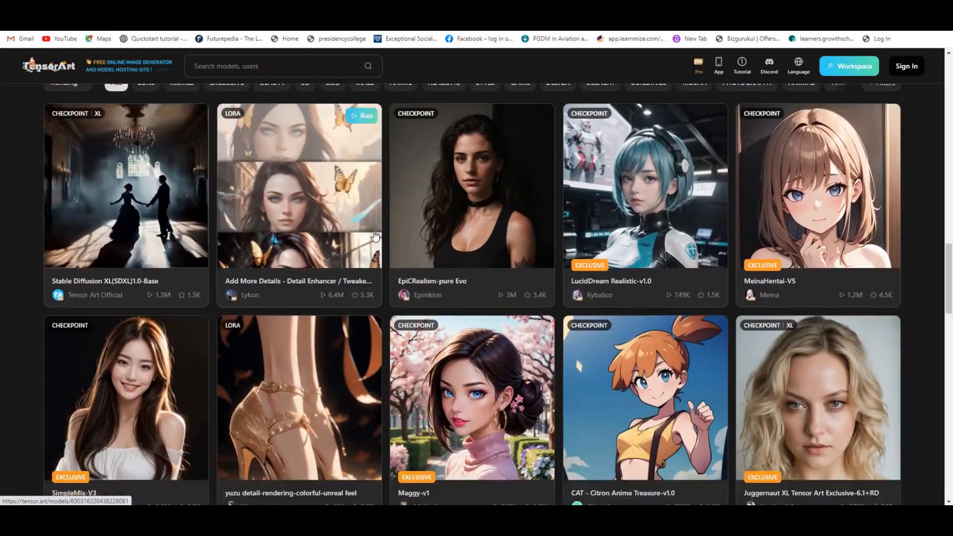
Step: Scroll through the Tensor.Art model gallery and the Playground AI image feed
scroll(down, 3)
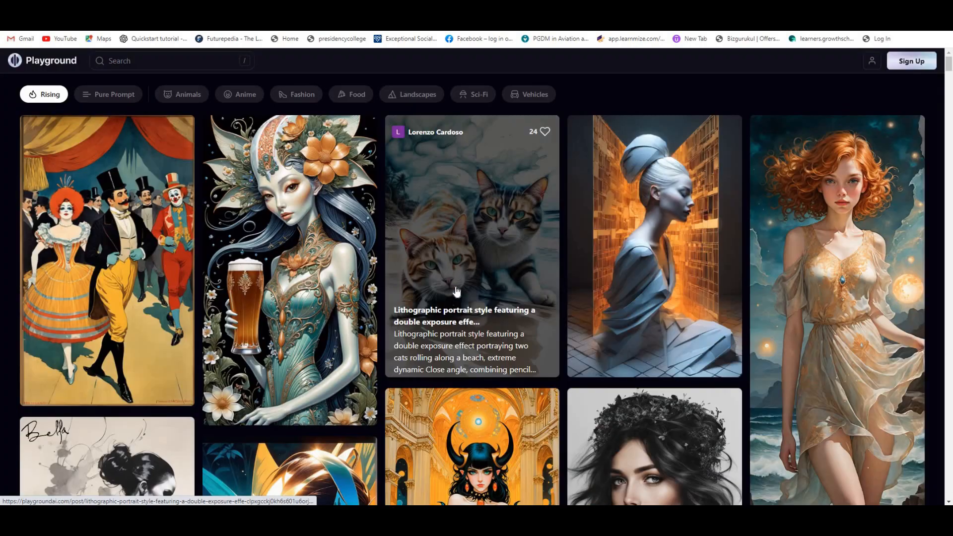
scroll(down, 3)
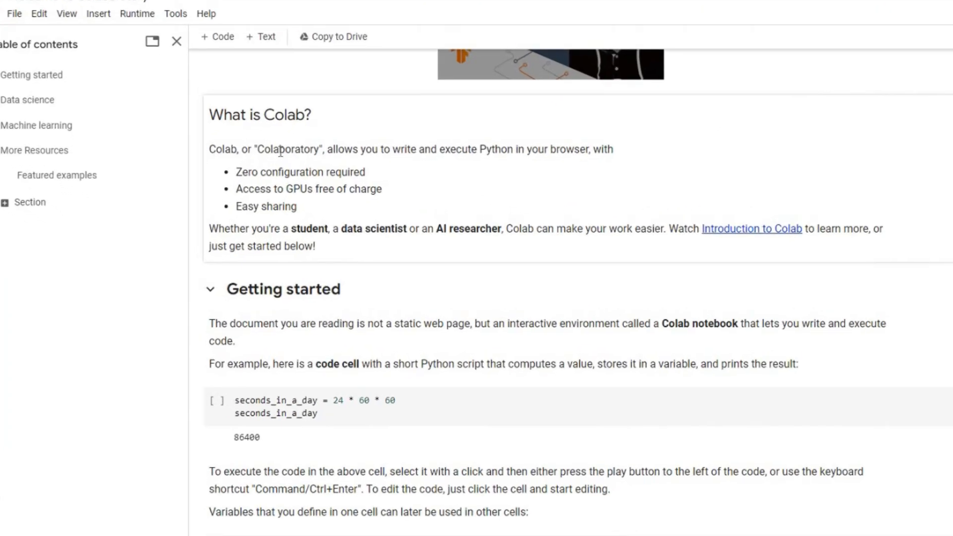
Step: Drag over to the Fooocus GitHub repository readme from the Colab welcome page
drag(209, 149, 612, 149)
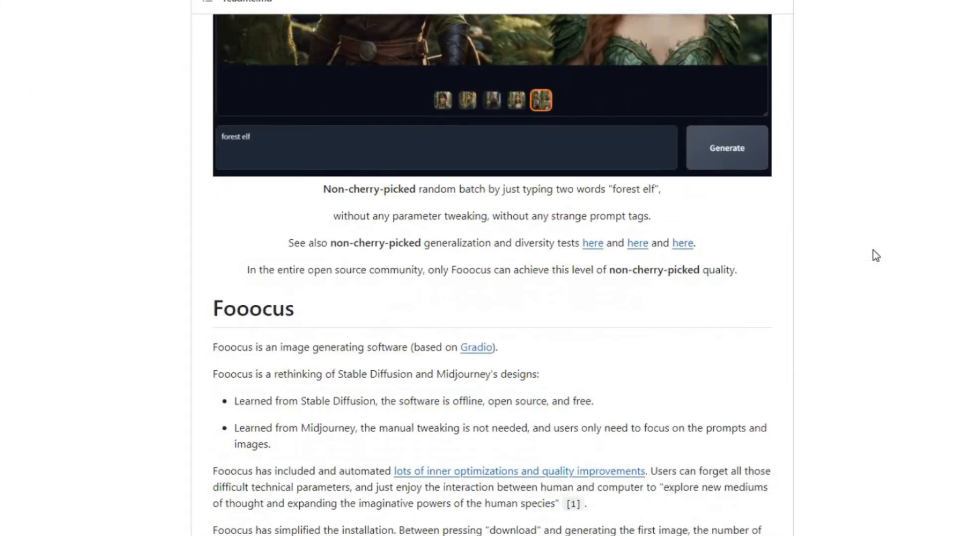
Step: Highlight the readme's free, open-source, offline description, then follow the Colab notebook link
scroll(down, 3)
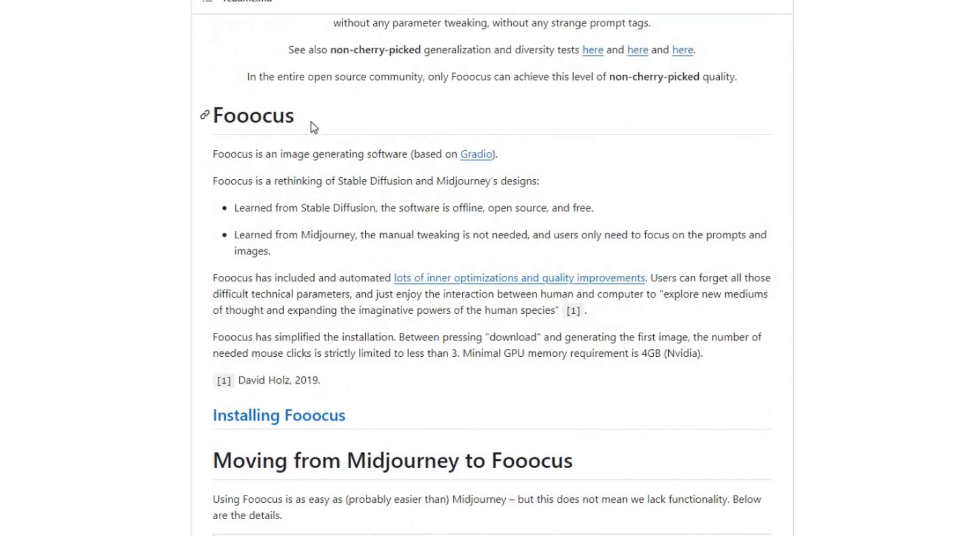
drag(213, 154, 385, 181)
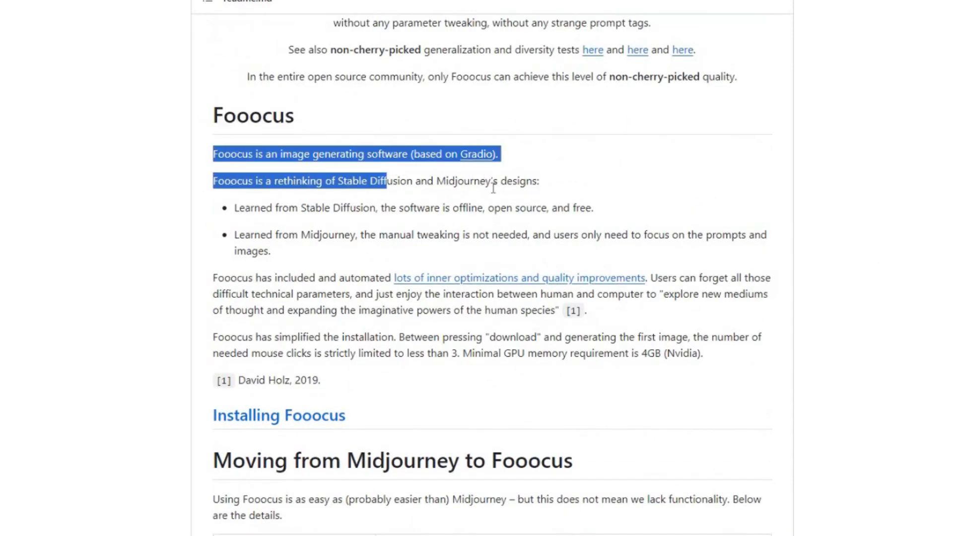
drag(384, 180, 269, 251)
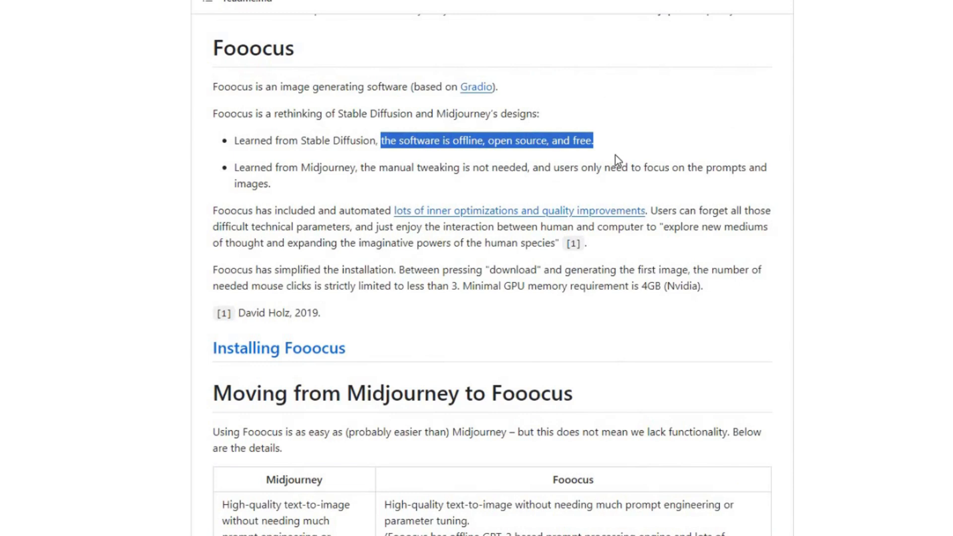
click(442, 280)
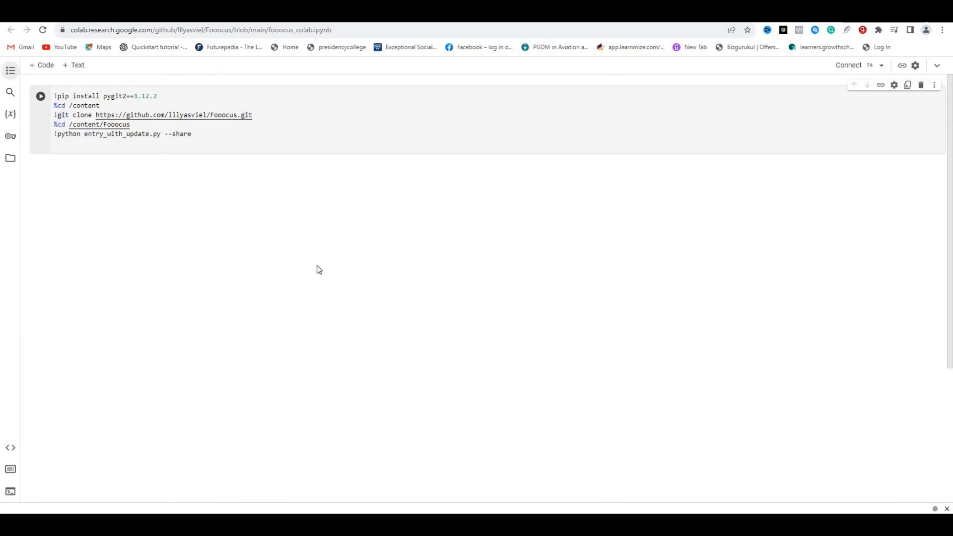
Step: Connect the Fooocus notebook to a T4 GPU runtime and run its install cell
click(175, 141)
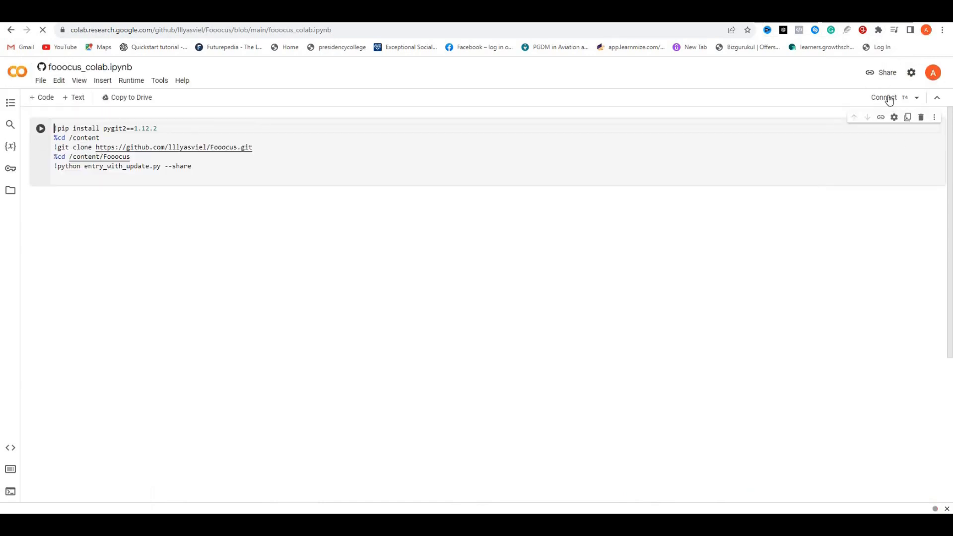
click(883, 97)
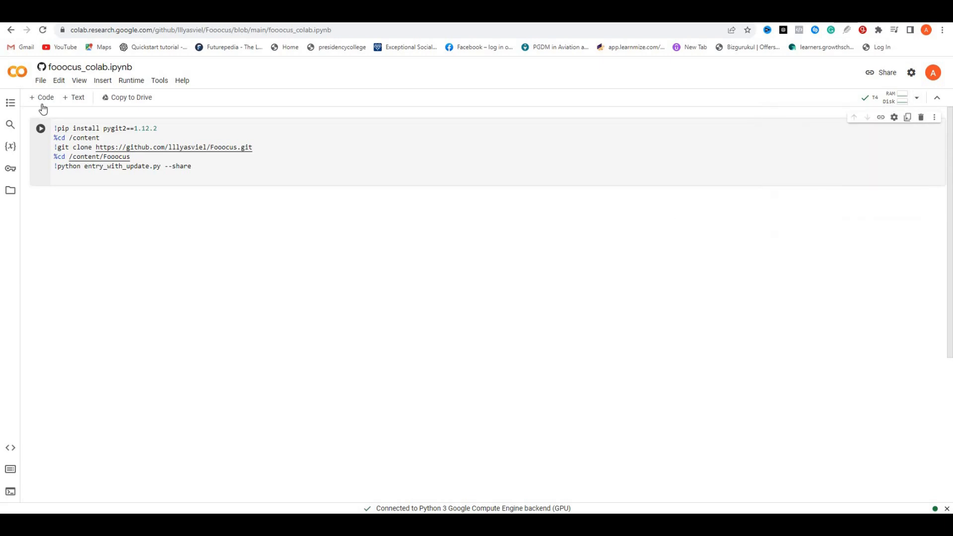
click(41, 128)
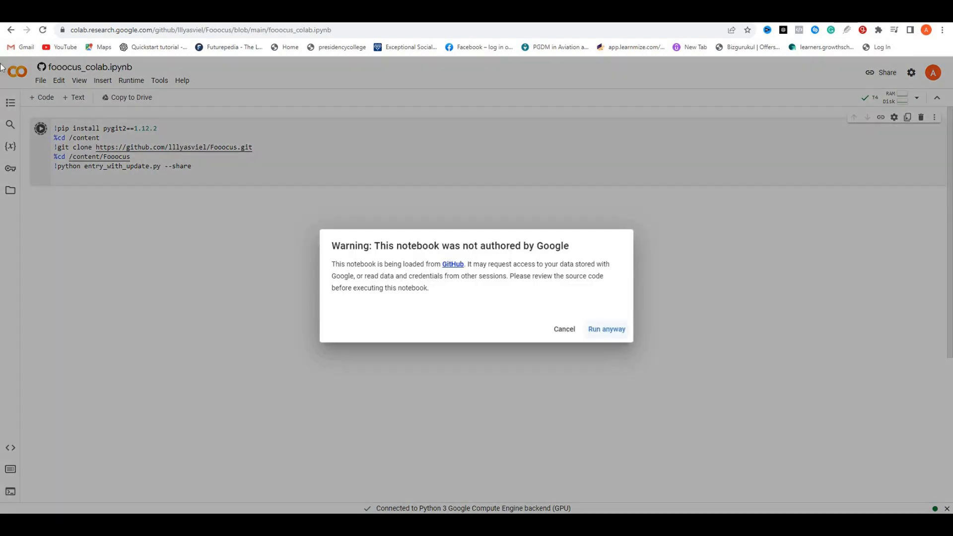
Step: Run the cell despite the warning and open the gradio.live Fooocus link
click(606, 329)
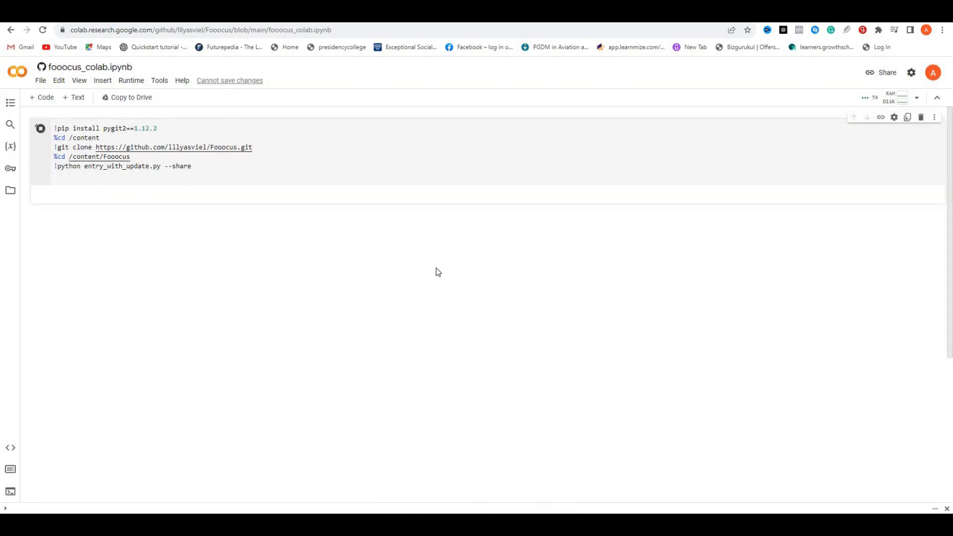
click(40, 128)
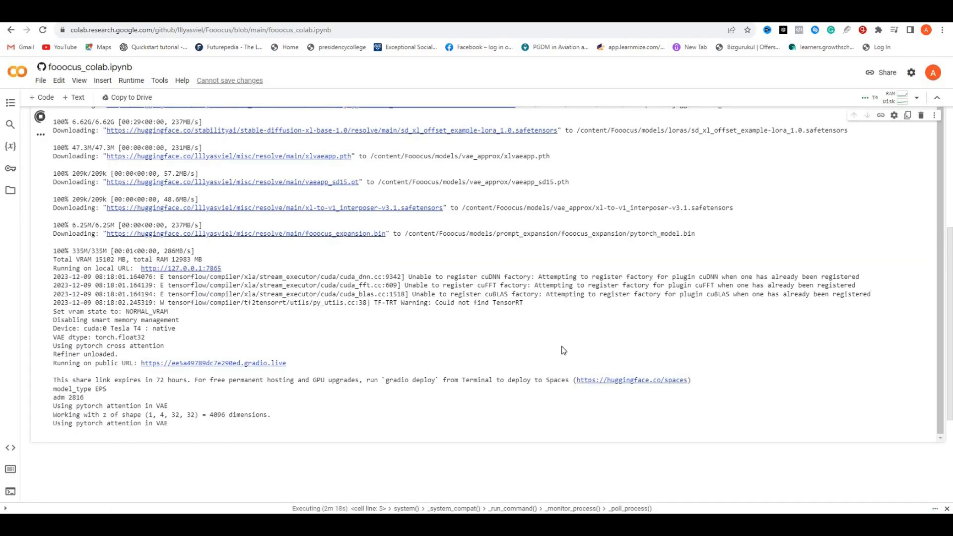
click(214, 363)
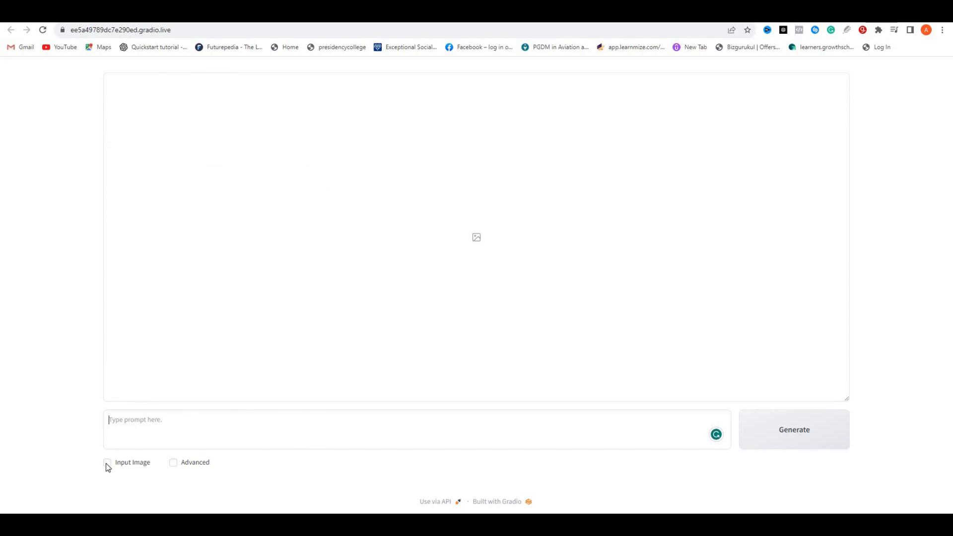
mouse_move(387, 259)
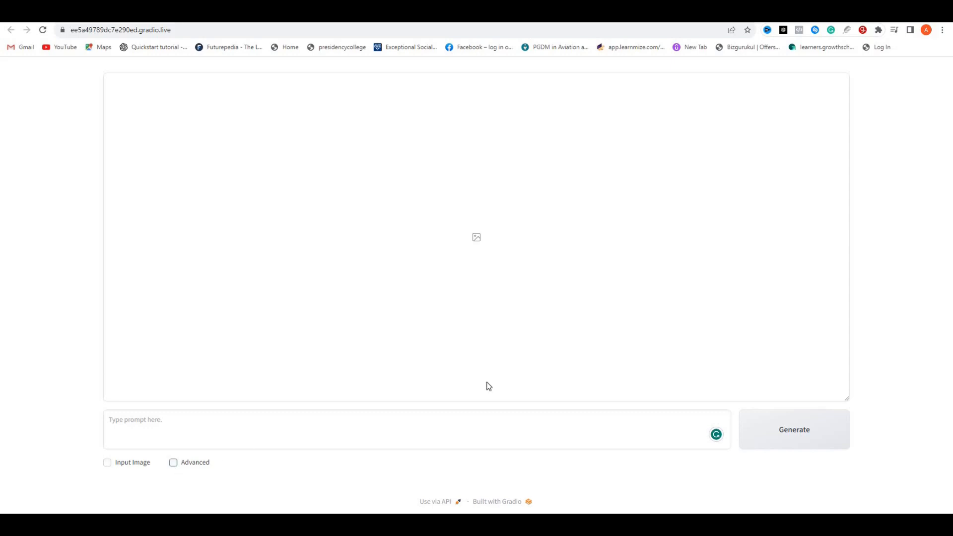
Step: Tick Advanced to reveal Speed performance, 1152×896 aspect ratio and two-image settings
click(173, 463)
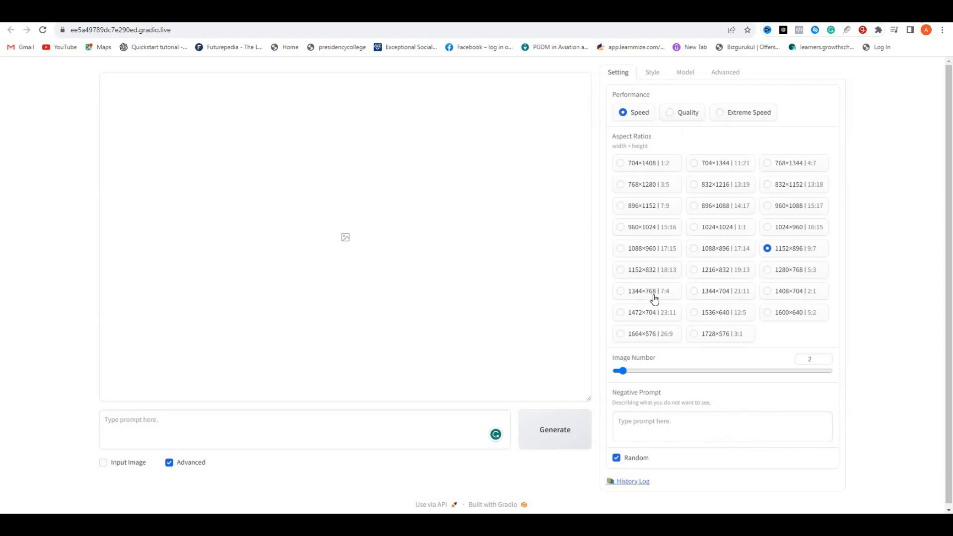
mouse_move(682, 375)
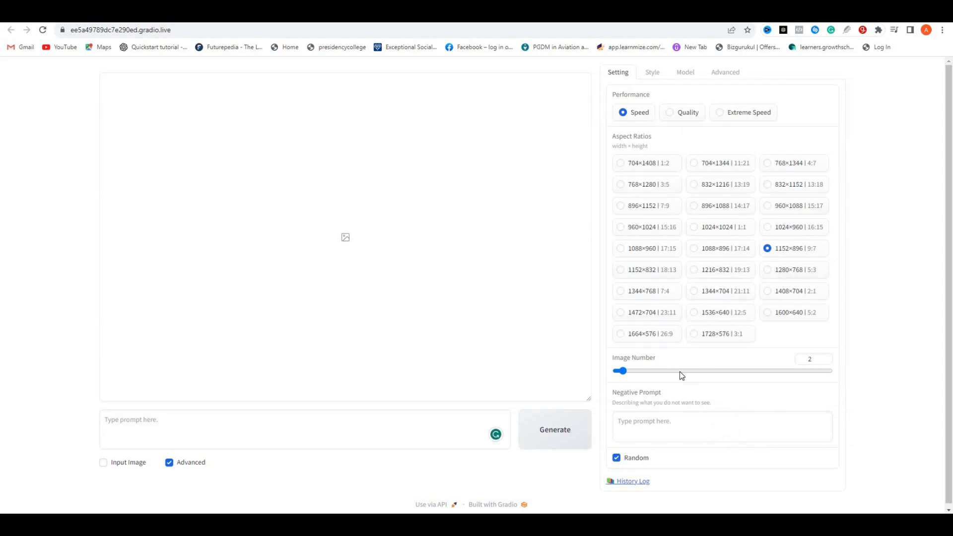
mouse_move(685, 398)
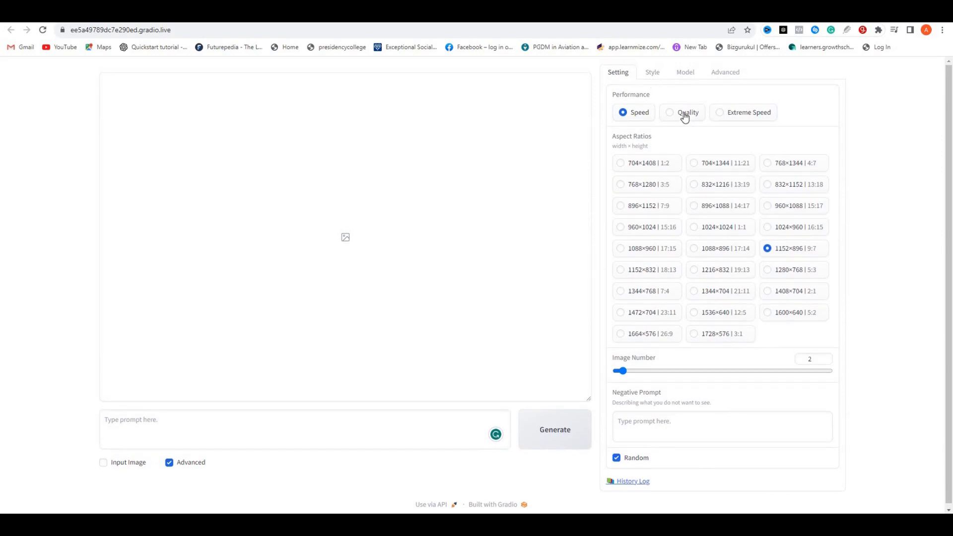
click(669, 113)
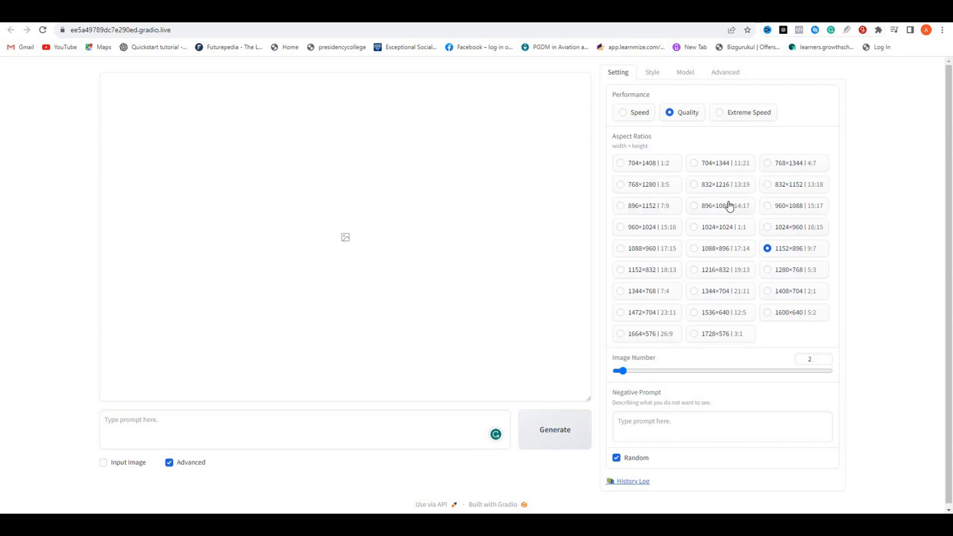
mouse_move(756, 148)
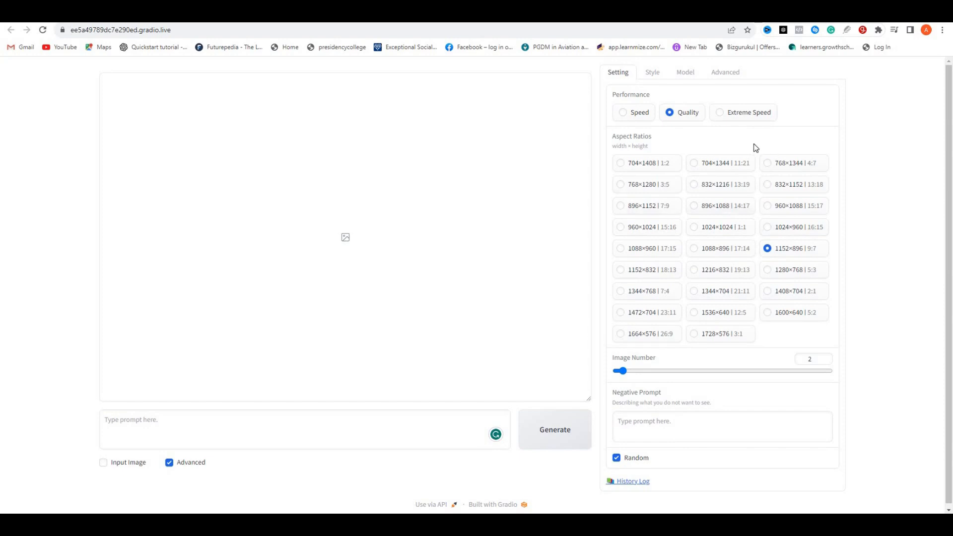
mouse_move(734, 144)
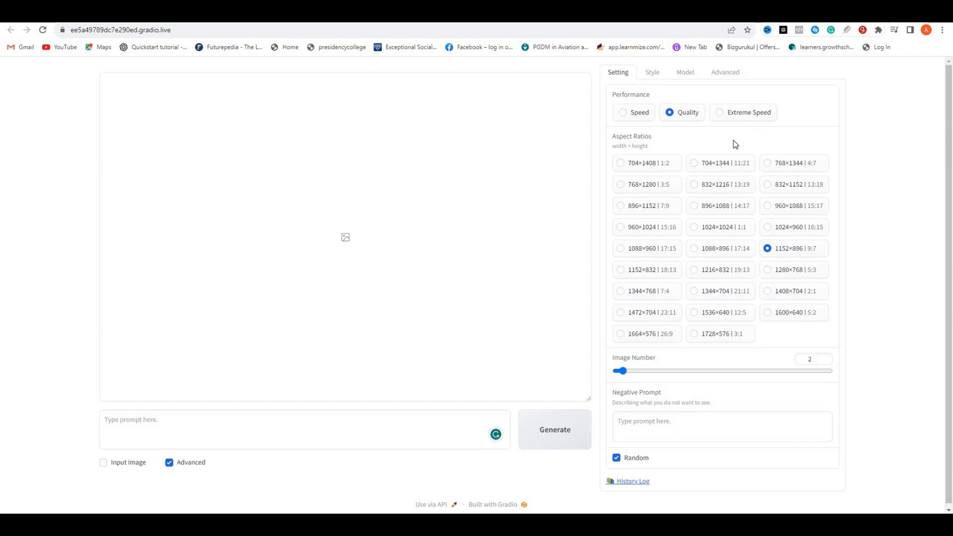
click(622, 112)
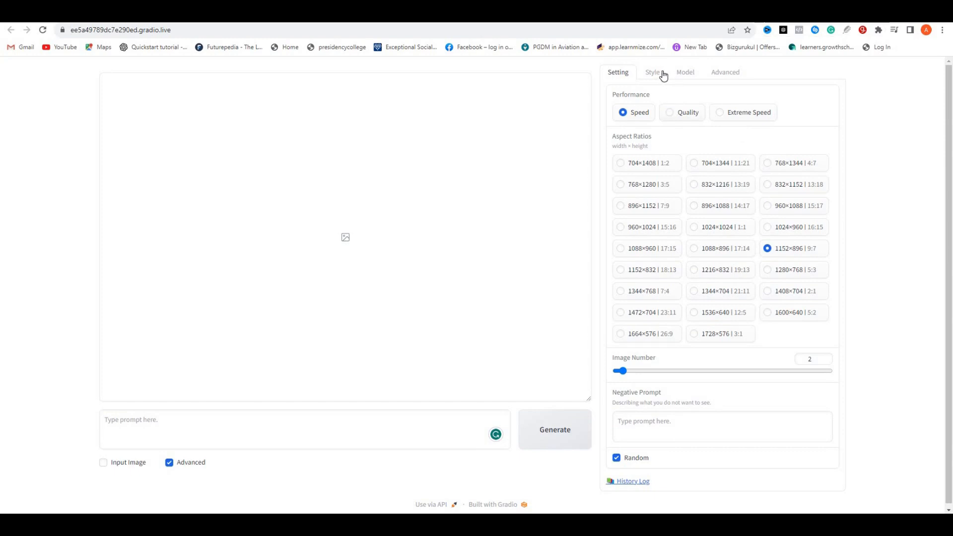
Step: Review the Style presets, keeping Fooocus V2, Enhance and Sharp checked
click(653, 71)
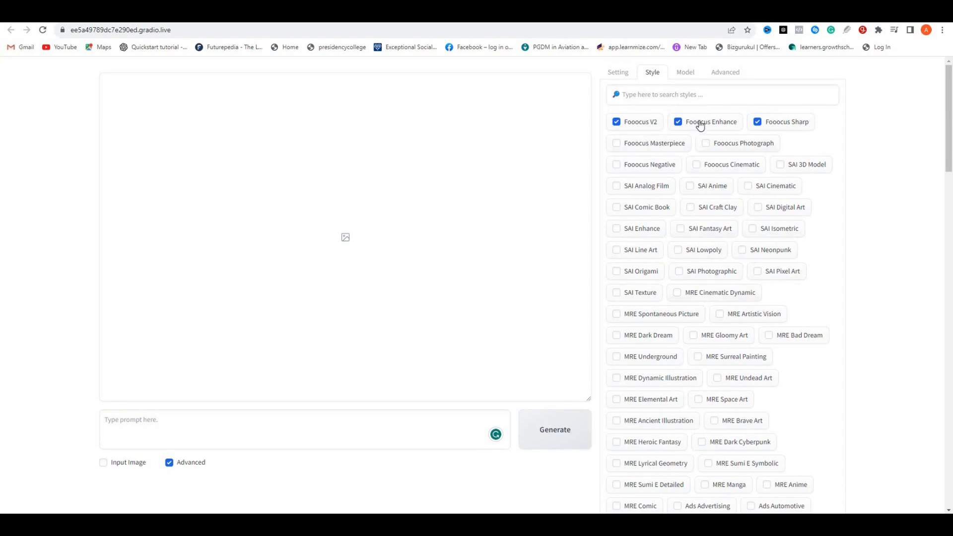
mouse_move(759, 239)
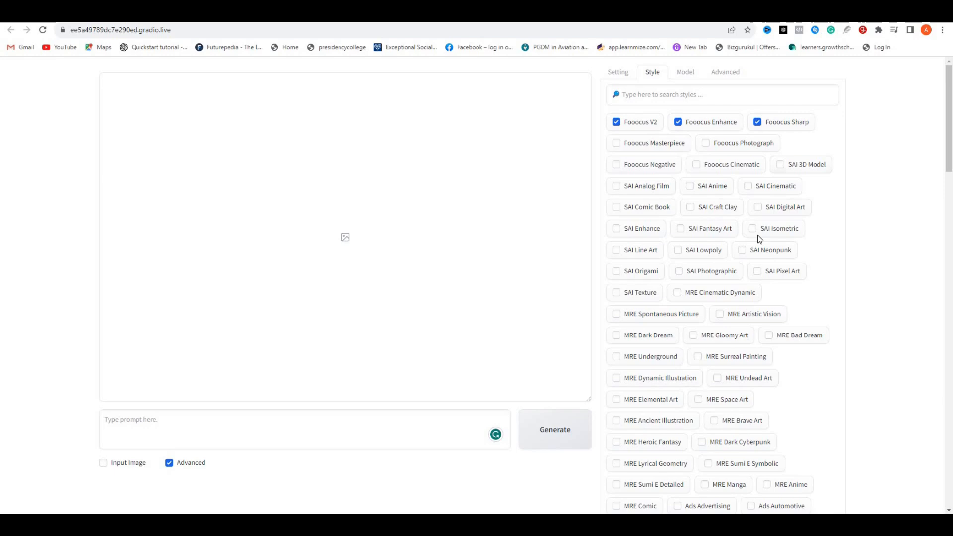
scroll(down, 3)
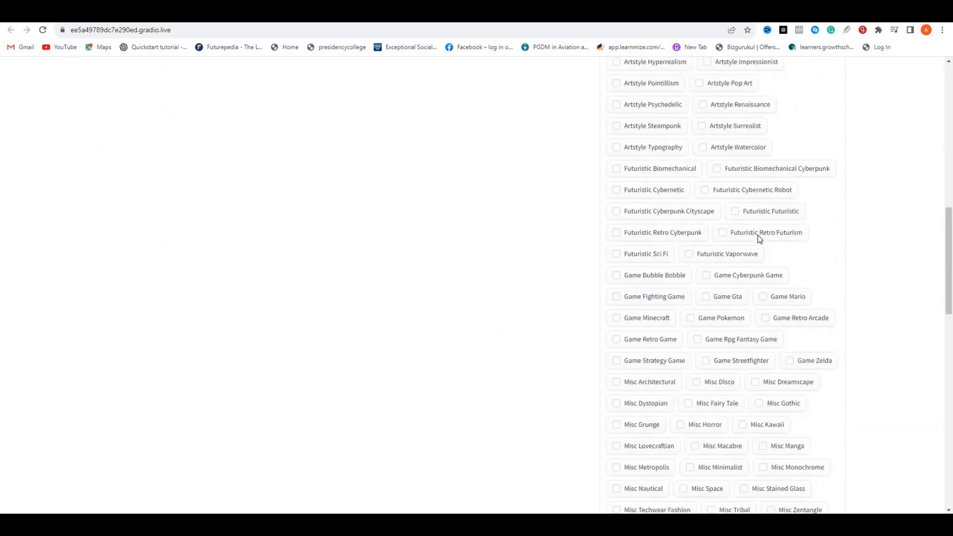
scroll(down, 3)
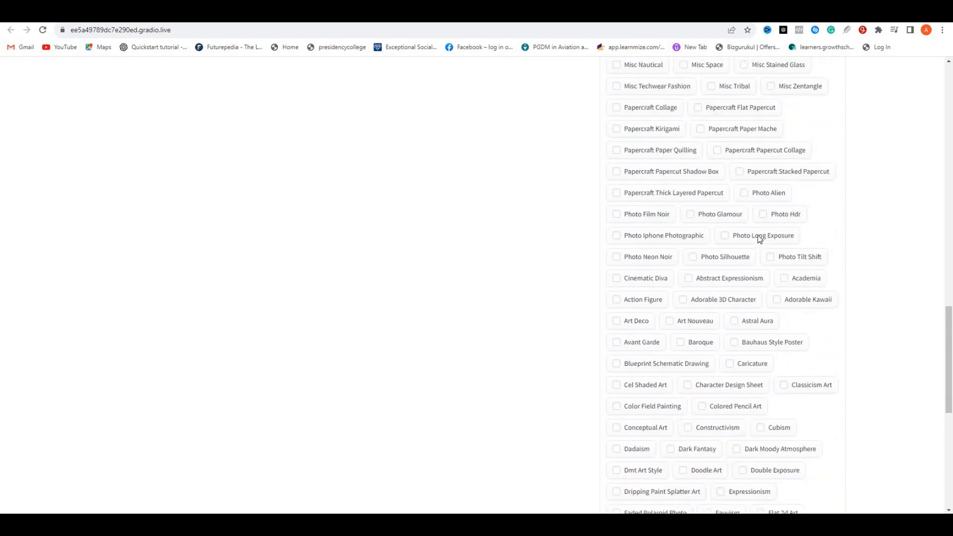
scroll(down, 3)
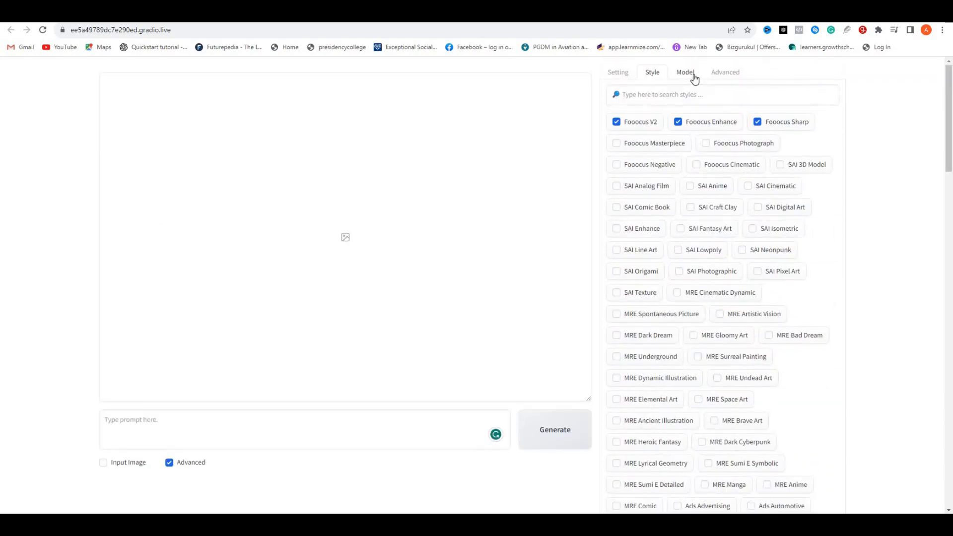
click(686, 71)
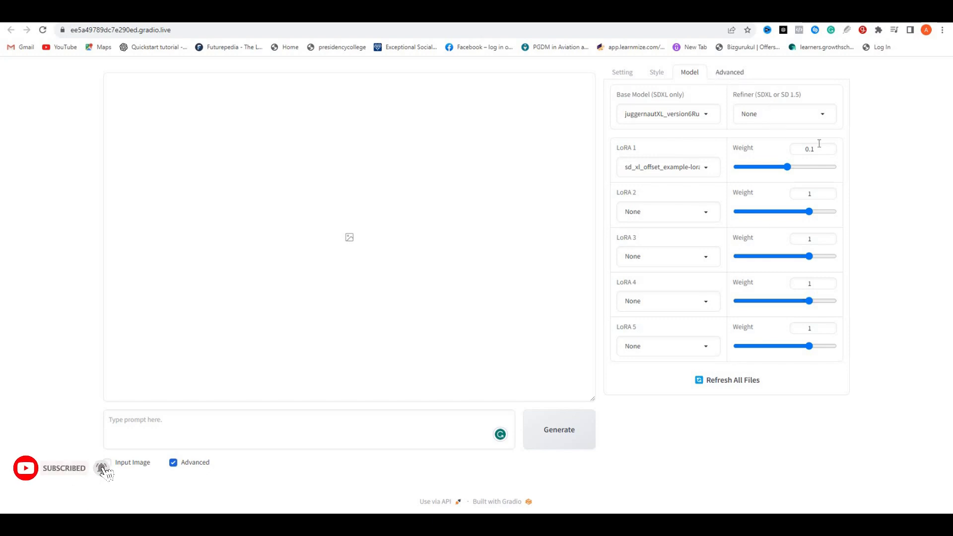
Step: View the Advanced tab showing guidance scale 4 and image sharpness 2
click(729, 71)
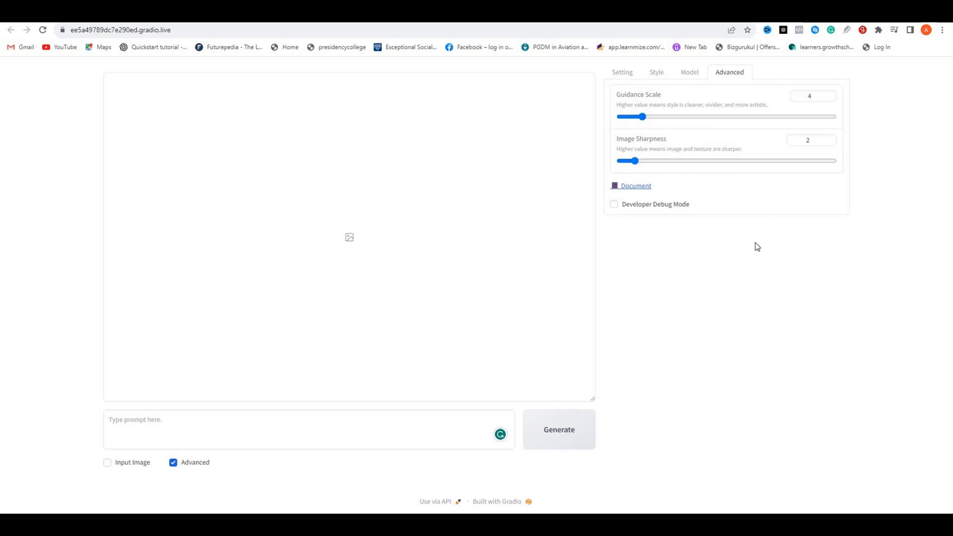
mouse_move(450, 222)
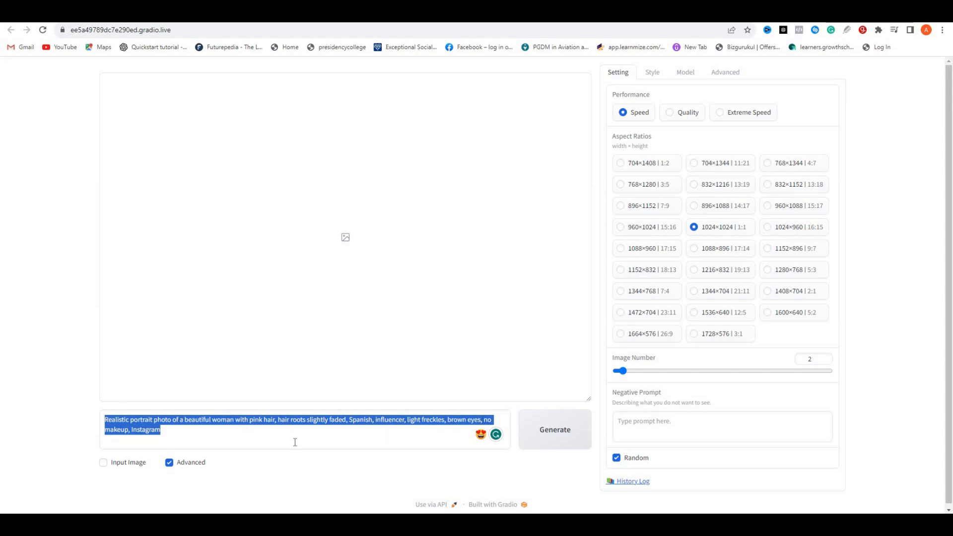
mouse_move(487, 463)
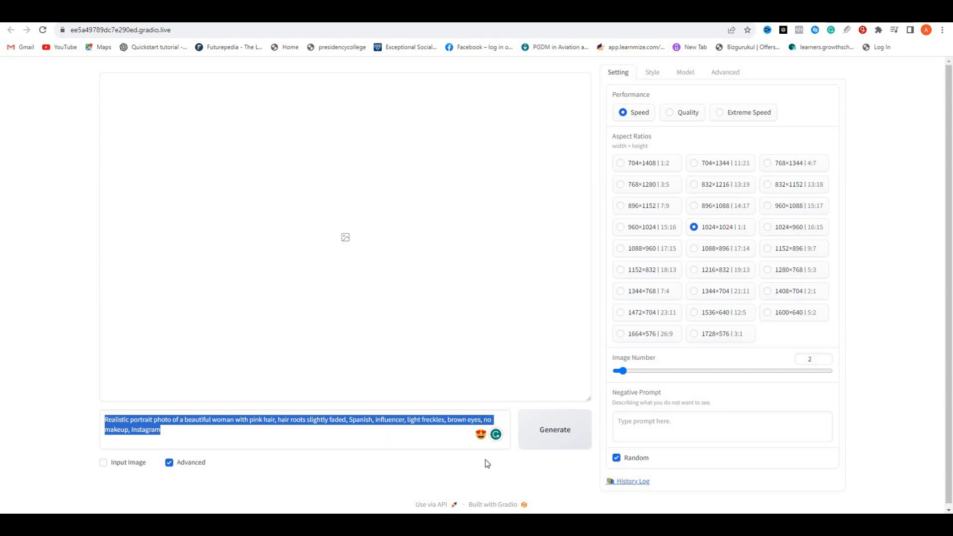
Step: Generate two pink-haired freckled portraits and enlarge the first result
click(553, 429)
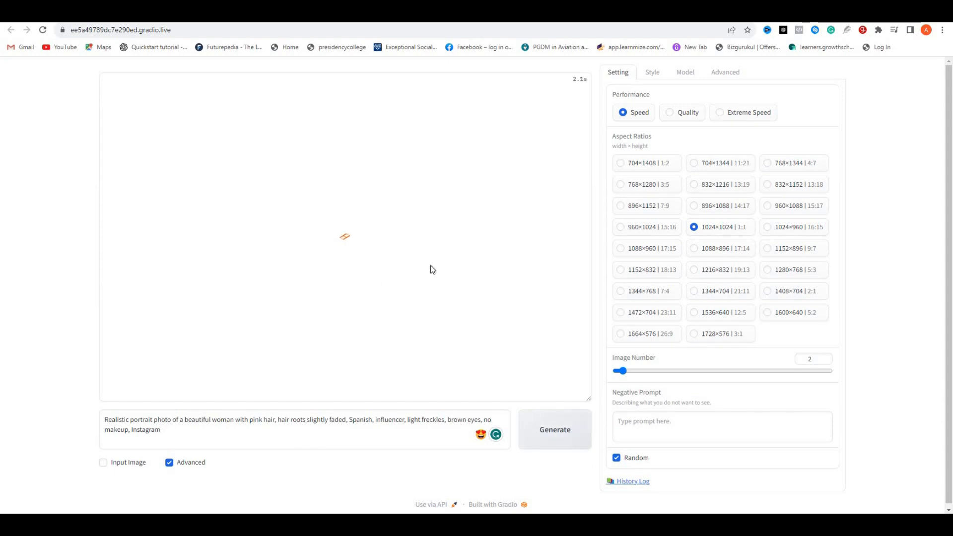
click(554, 429)
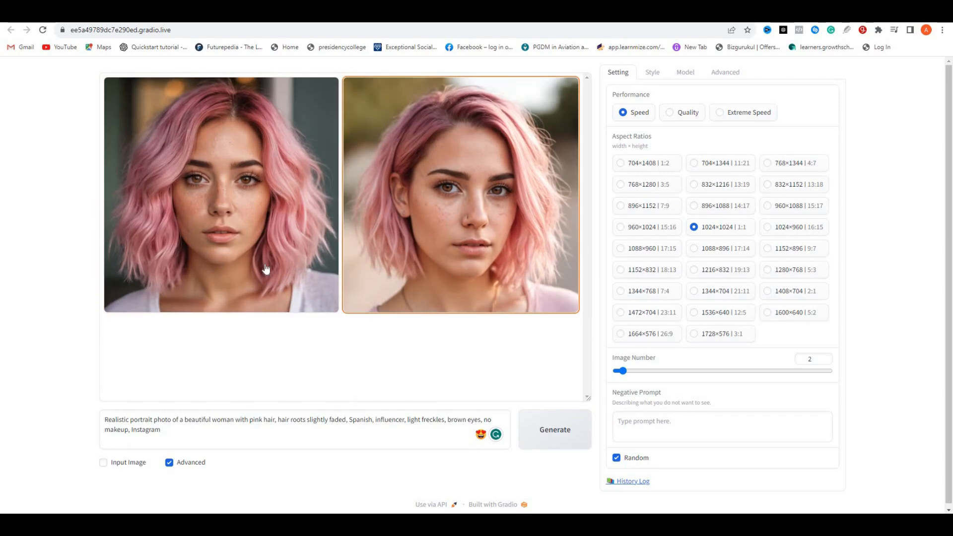
click(461, 195)
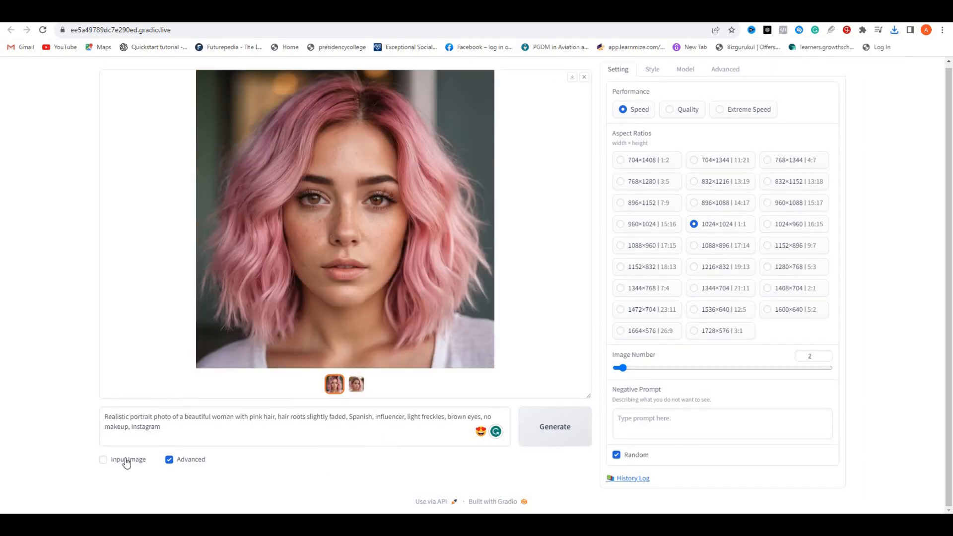
Step: Enable Input Image and add the generated portrait as an Image Prompt face reference
click(103, 459)
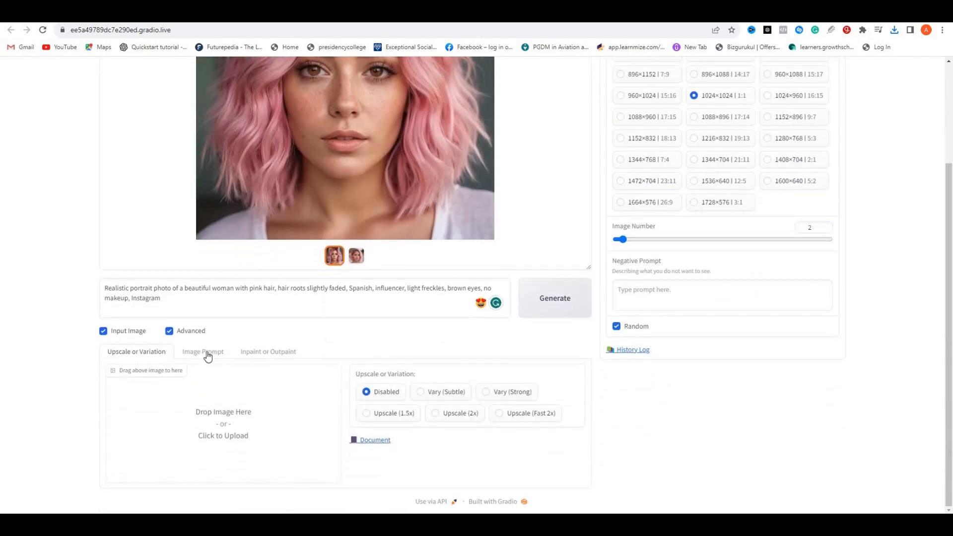
click(203, 351)
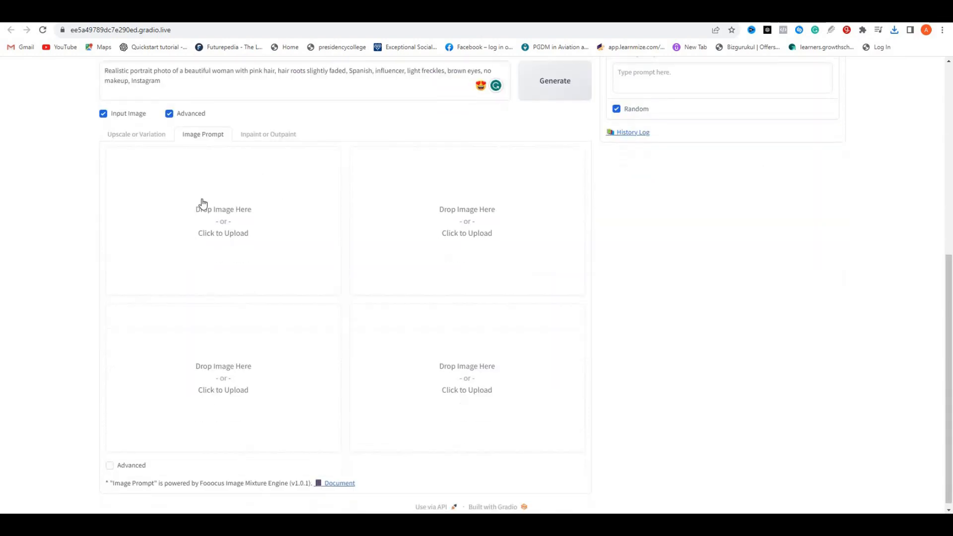
click(223, 221)
text(a woman wearing beach costume)
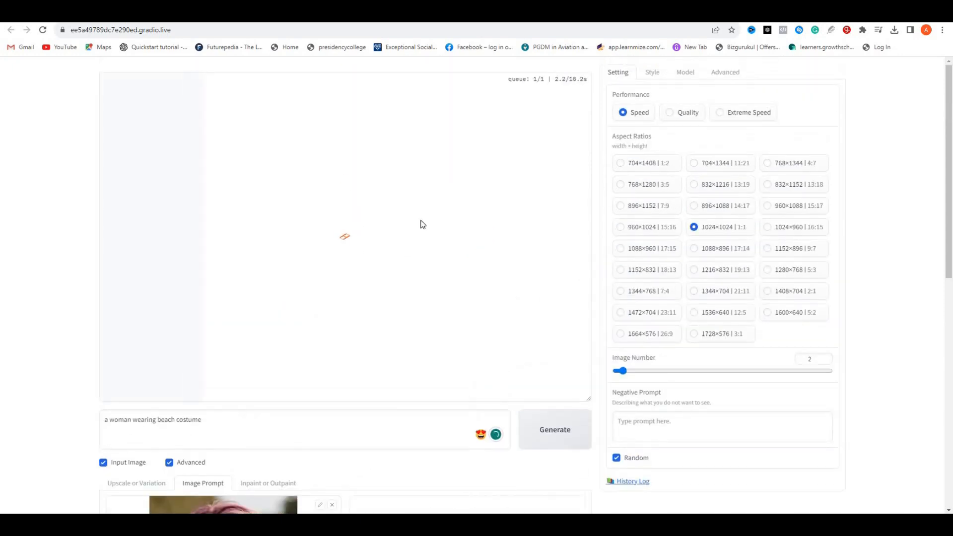
Step: View the two turquoise-bikini beach variants of the pink-haired woman full size
click(554, 429)
text(a )
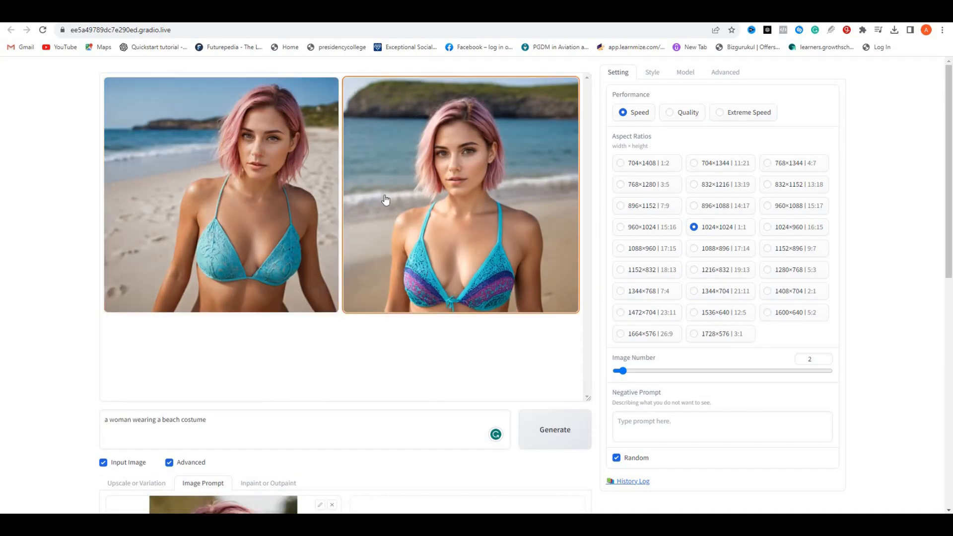
click(461, 195)
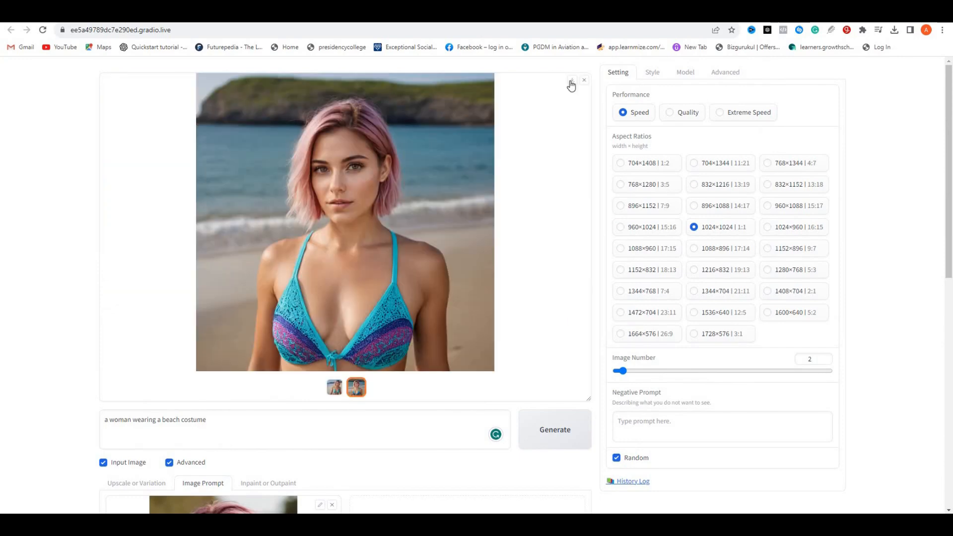
click(334, 387)
text(w)
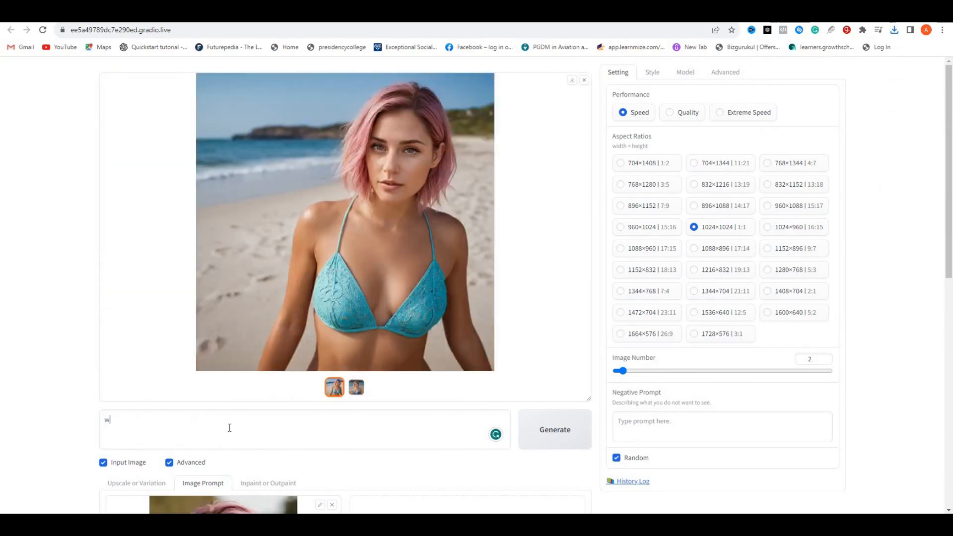
Step: Generate images from the prompt 'woman wearing a saree at a party' and review the results
text(oman wearing a saree at)
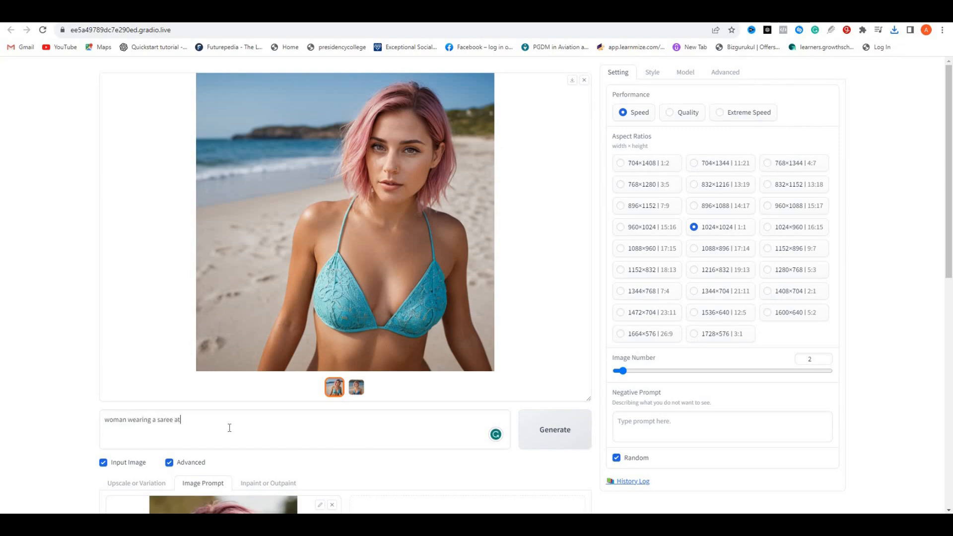
click(554, 429)
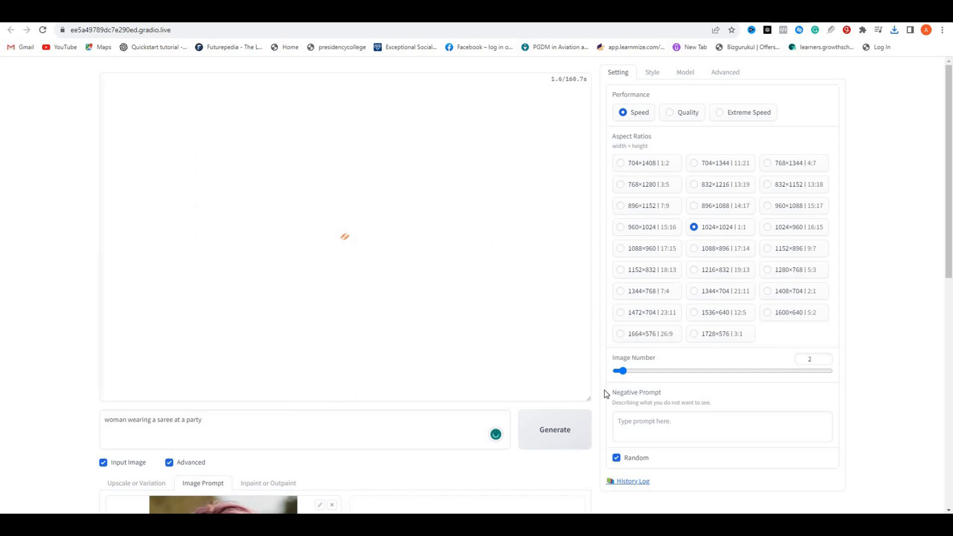
click(554, 429)
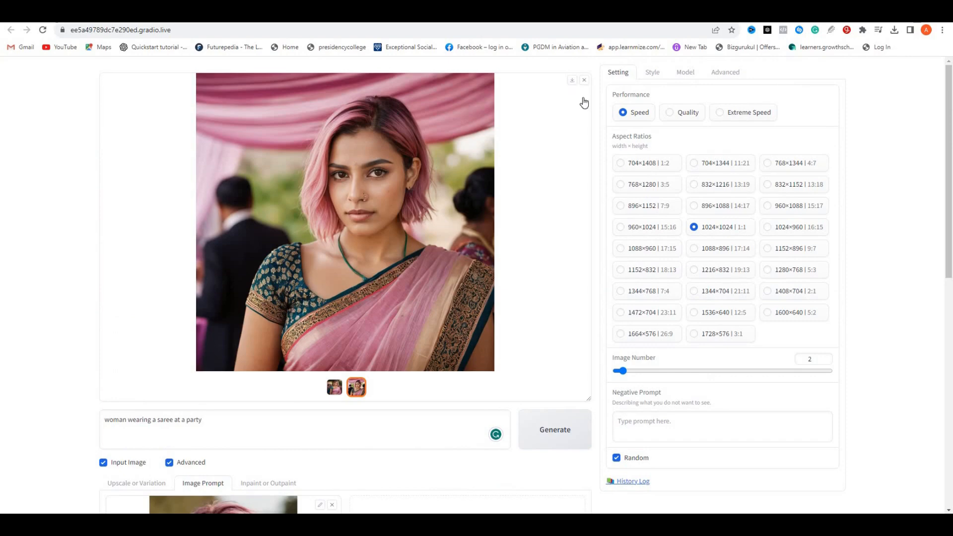
mouse_move(335, 390)
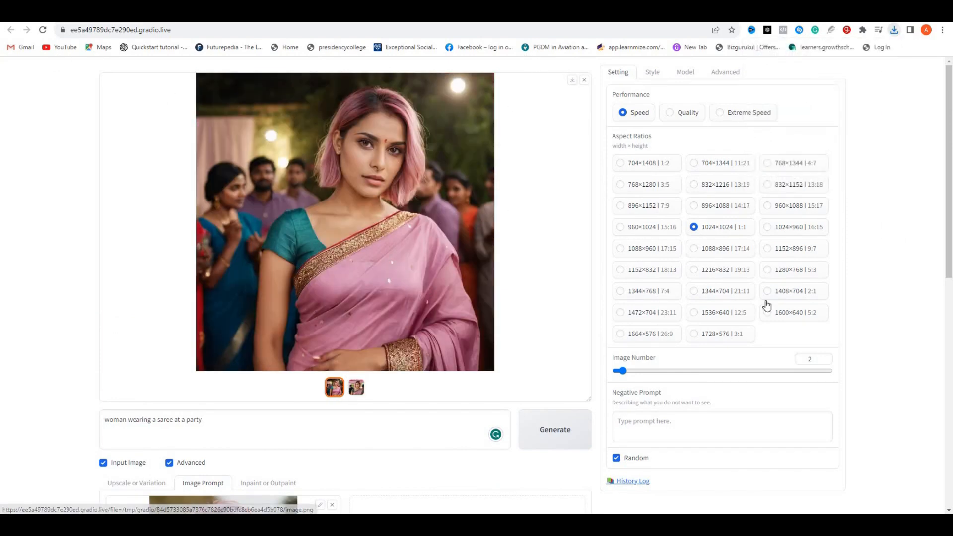
scroll(down, 3)
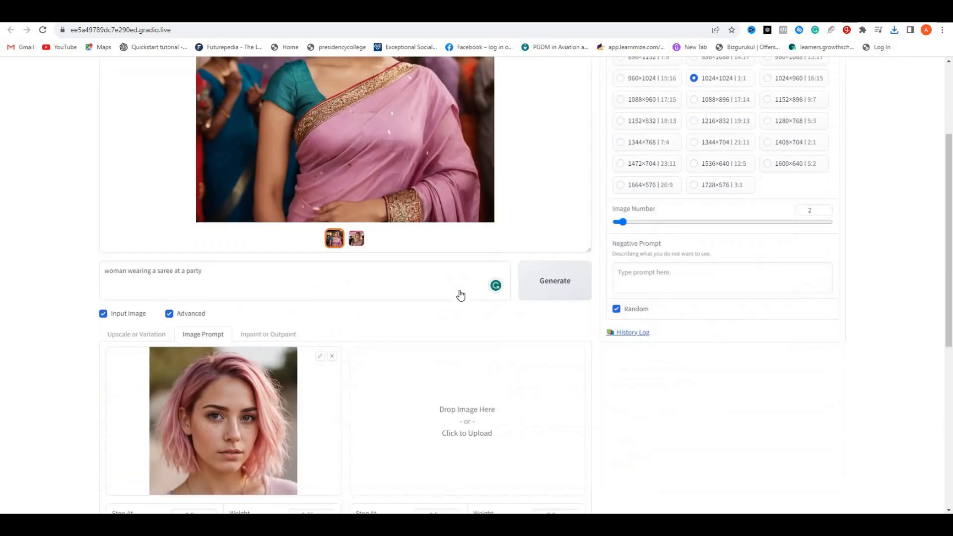